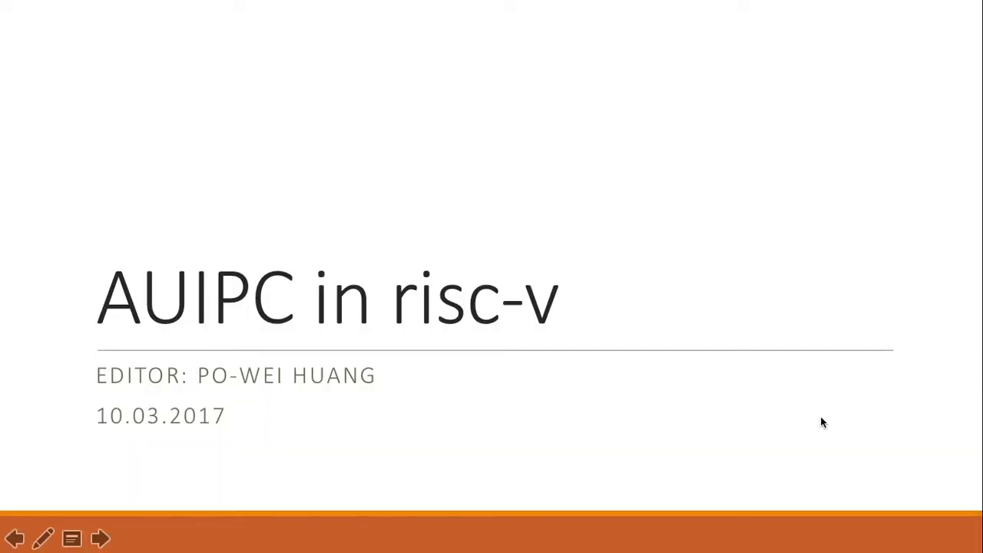
- Advance the slideshow from the 'AUIPC in RISC-V' title slide to the three-question outline
{"action": "left_click", "coordinate": [101, 537]}
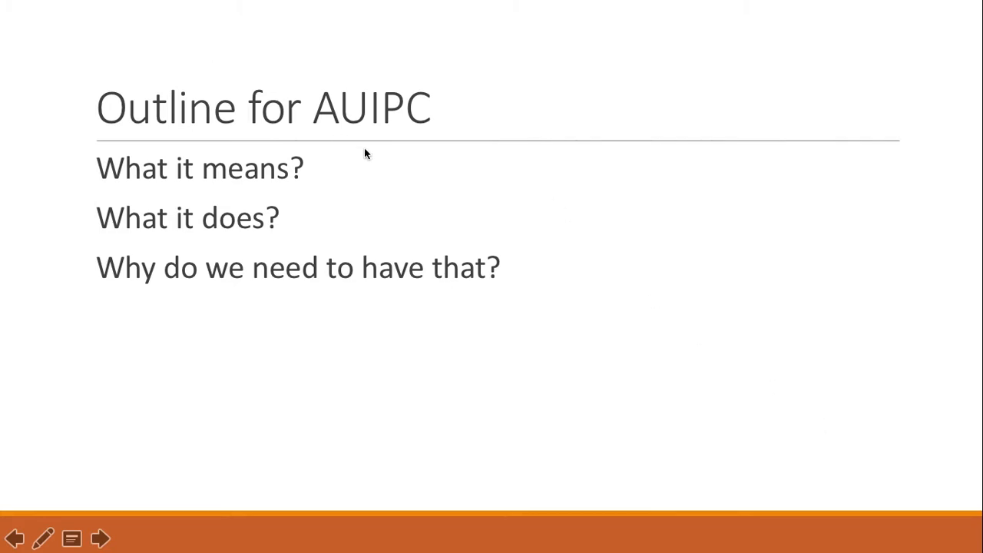
- Advance to the AUIPC definition slide with formula, PC-relative addressing and format table
{"action": "left_click", "coordinate": [101, 538]}
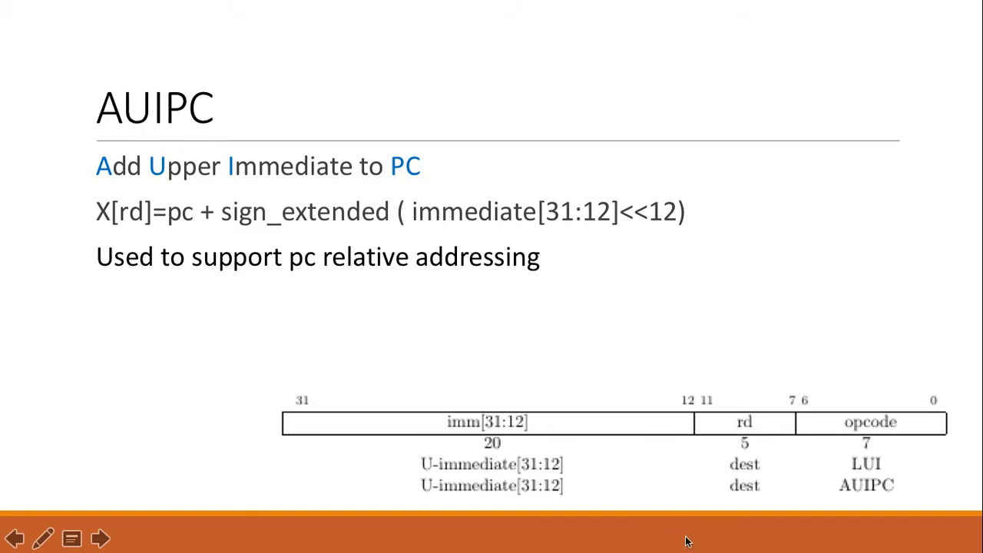